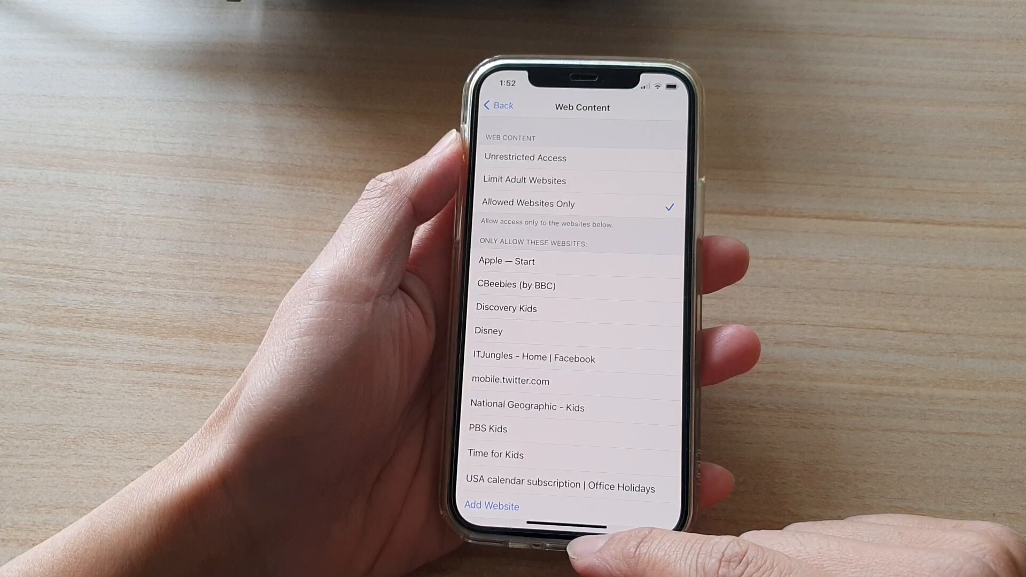
# Step: Return from Web Content to Content Restrictions, then exit Settings to the Home Screen
pyautogui.click(498, 105)
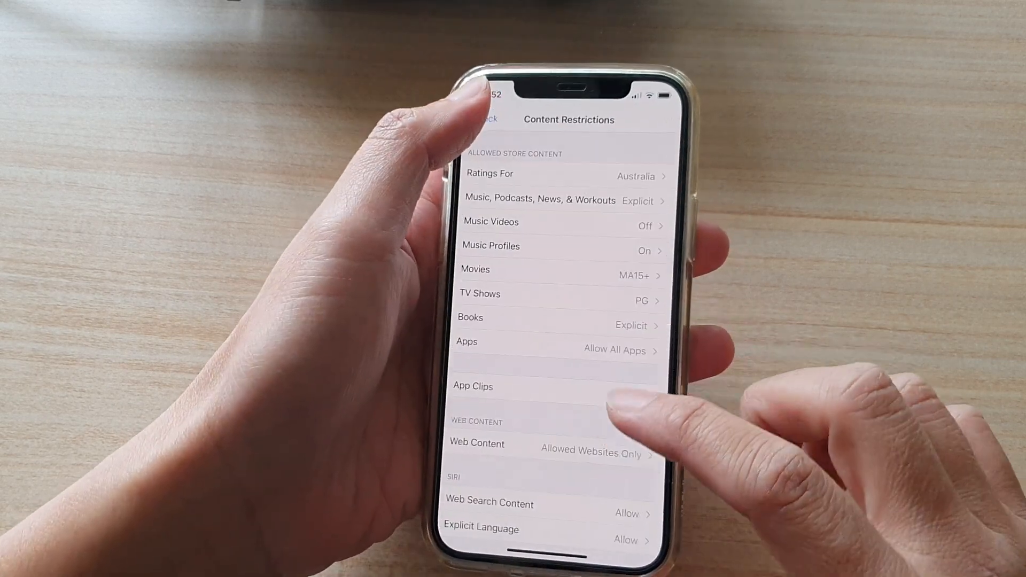
pyautogui.click(488, 119)
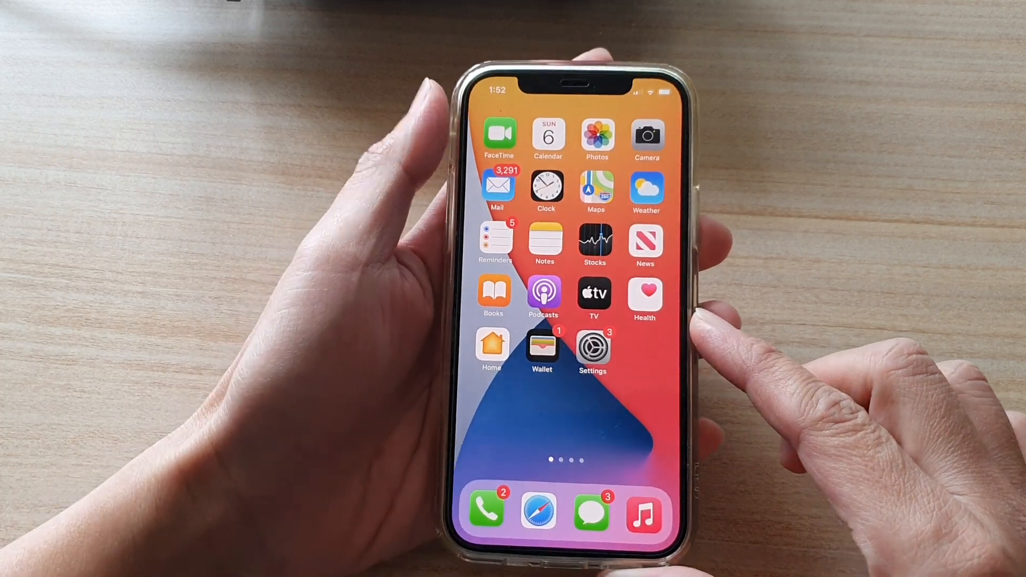
# Step: Launch the Settings app from the Home Screen and scroll down to Screen Time
pyautogui.click(593, 346)
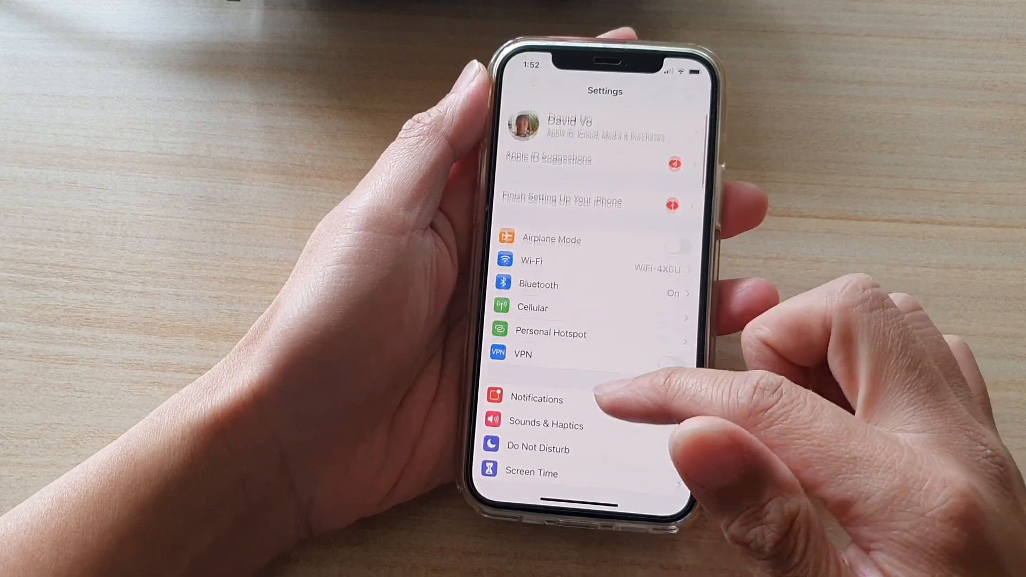
pyautogui.scroll(-3)
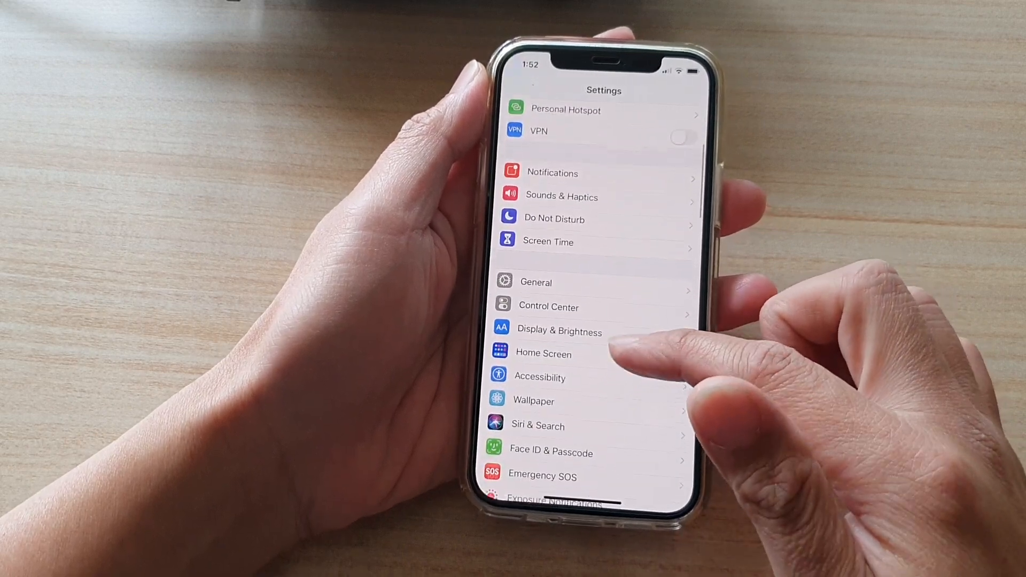
pyautogui.click(548, 242)
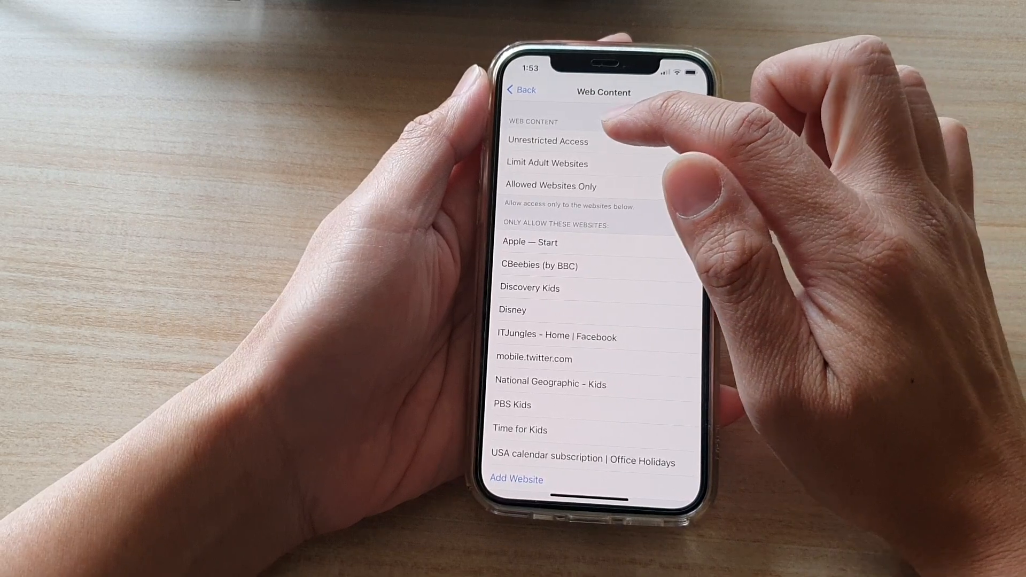
# Step: Navigate through Screen Time restrictions to the Web Content page showing Allowed Websites Only
pyautogui.click(560, 186)
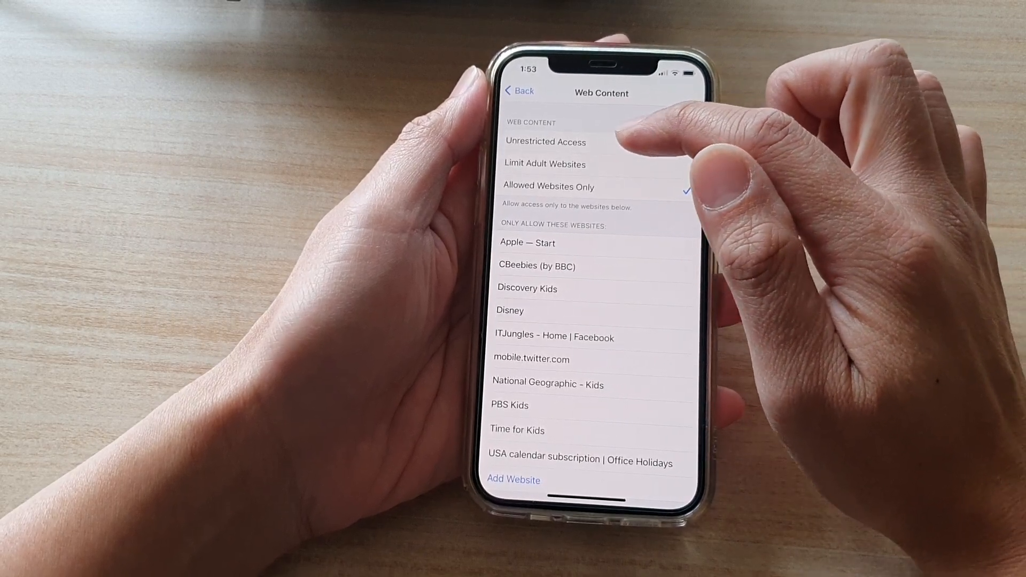